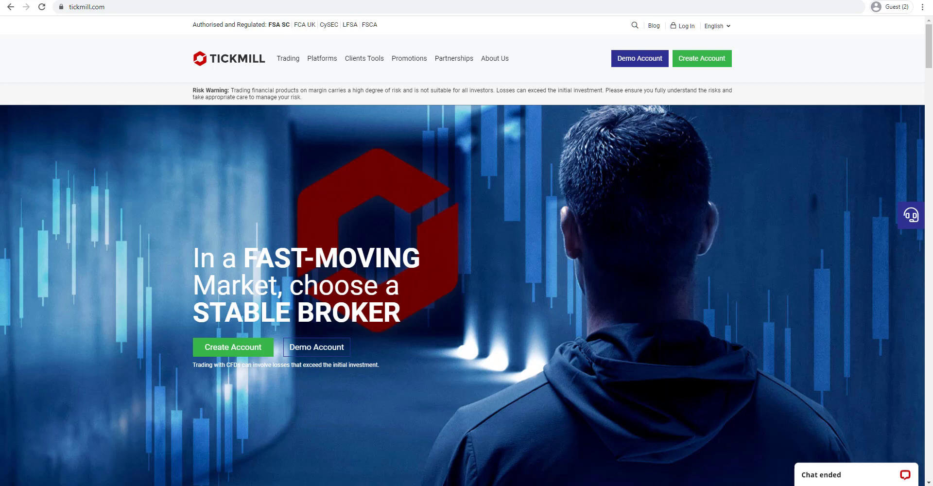
pyautogui.moveTo(145, 19)
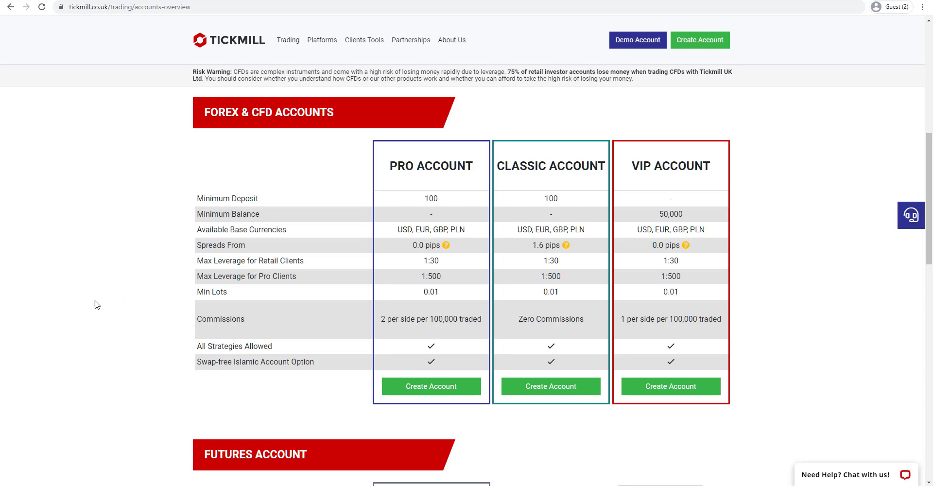
pyautogui.scroll(-3)
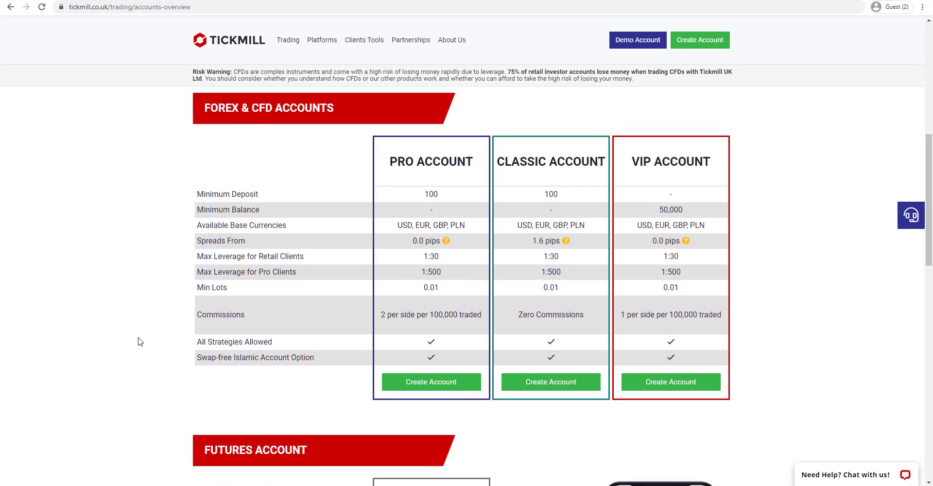
pyautogui.scroll(-3)
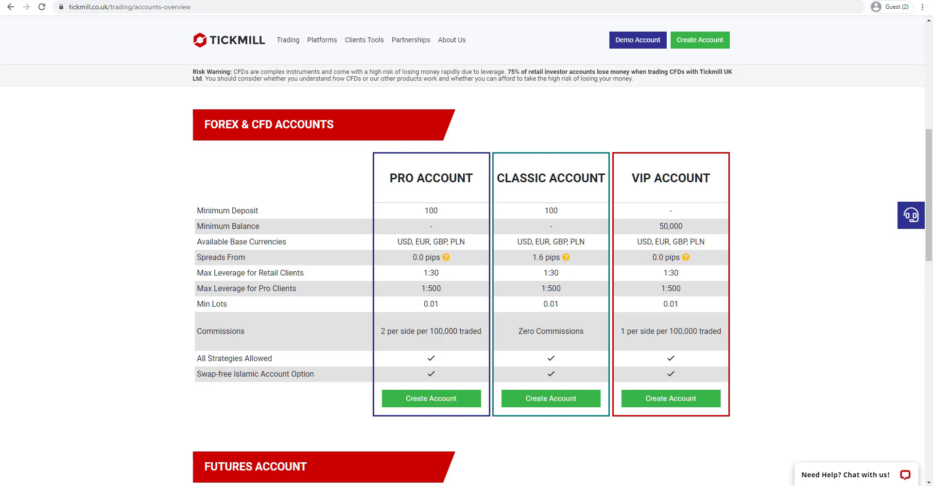
pyautogui.moveTo(135, 395)
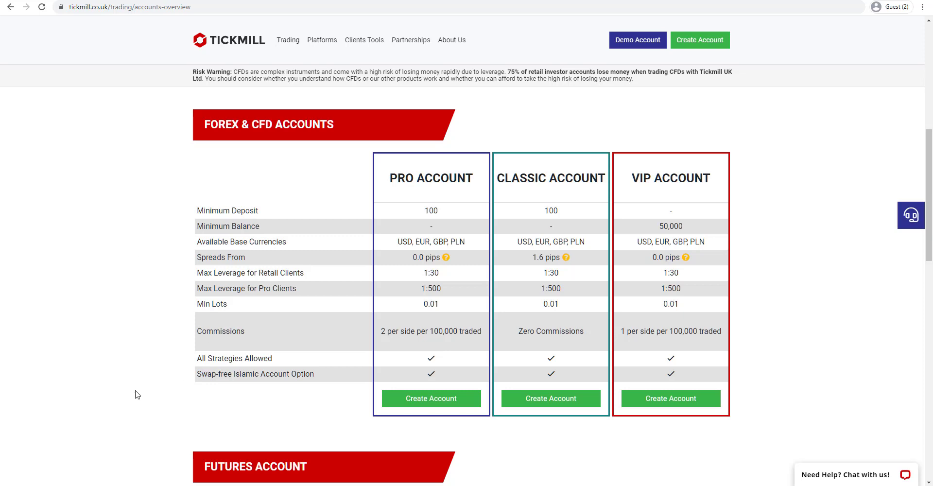
pyautogui.moveTo(129, 394)
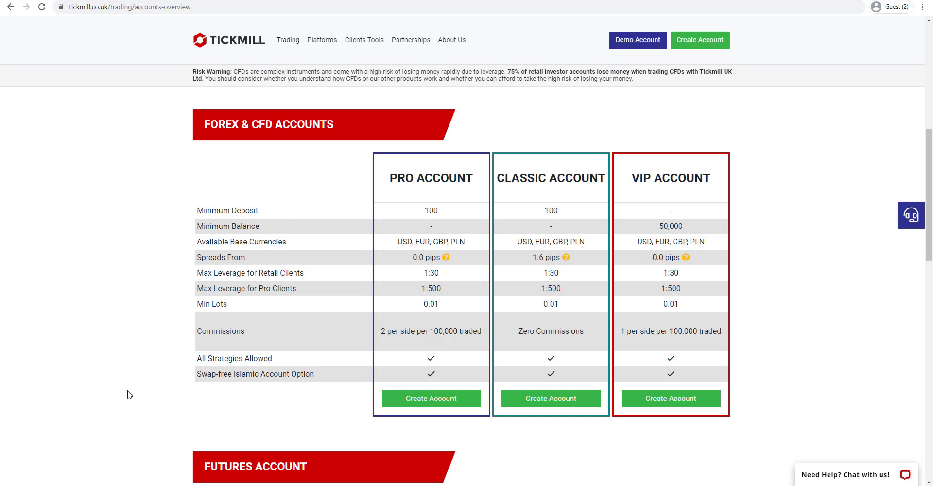
# Step: Scroll past the Futures account table toward the next section
pyautogui.scroll(-3)
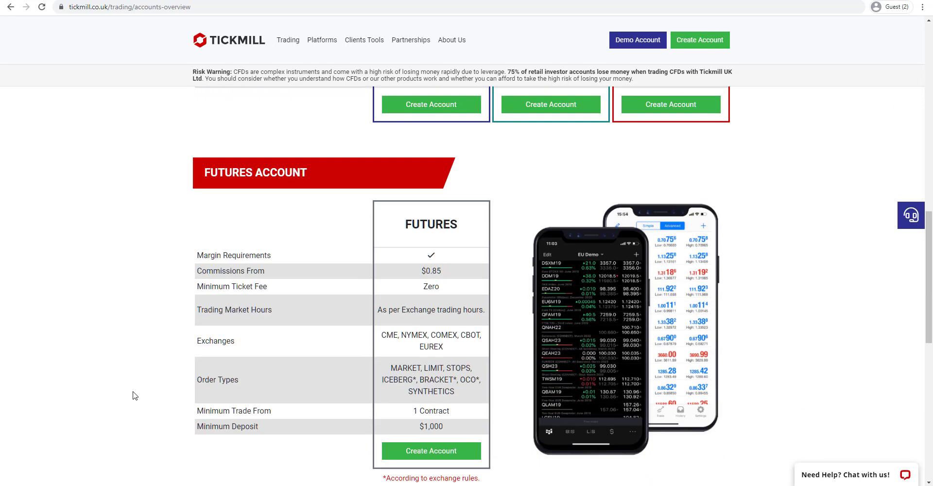
pyautogui.scroll(-3)
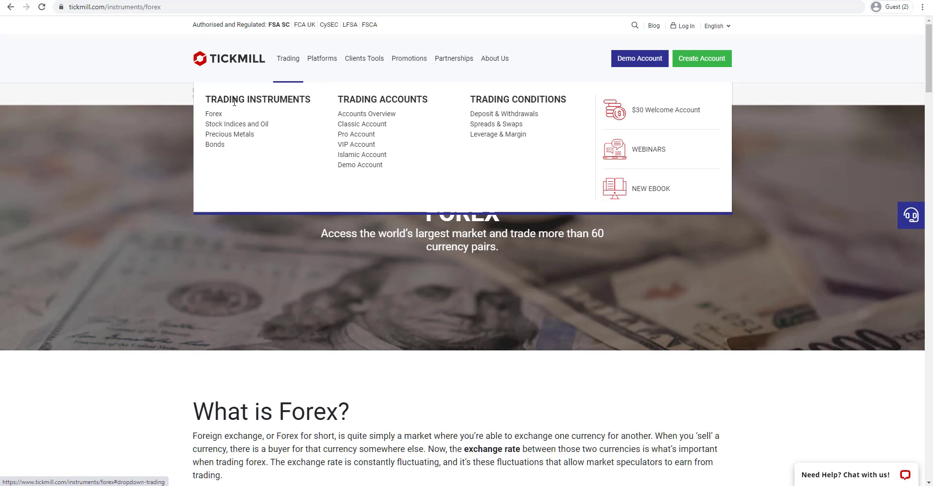
pyautogui.moveTo(236, 124)
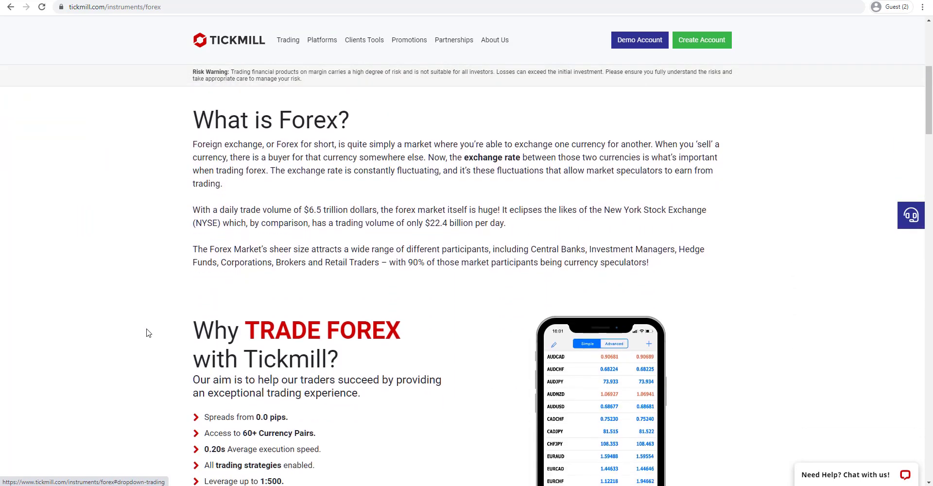
pyautogui.scroll(-3)
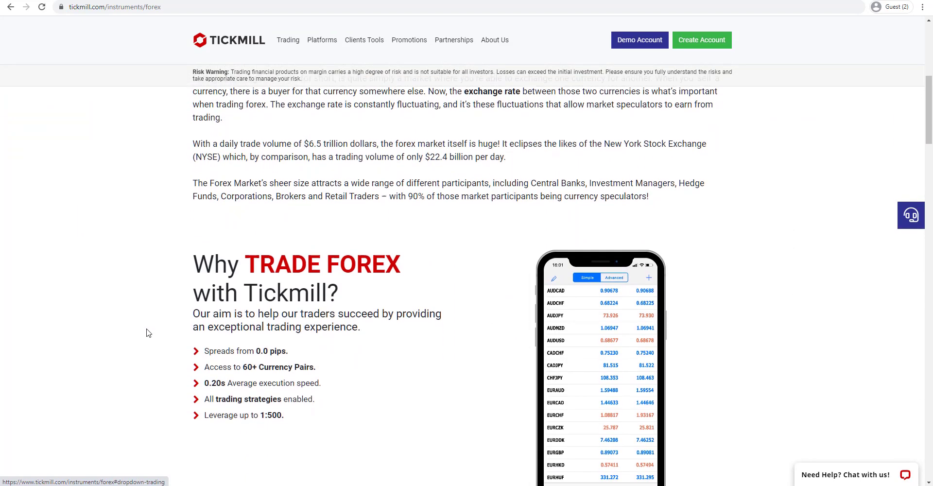
pyautogui.scroll(-3)
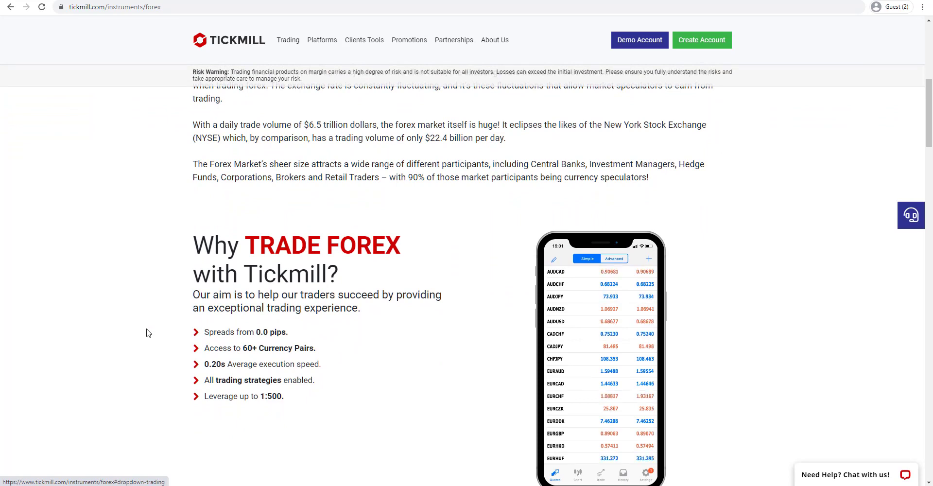
pyautogui.scroll(-3)
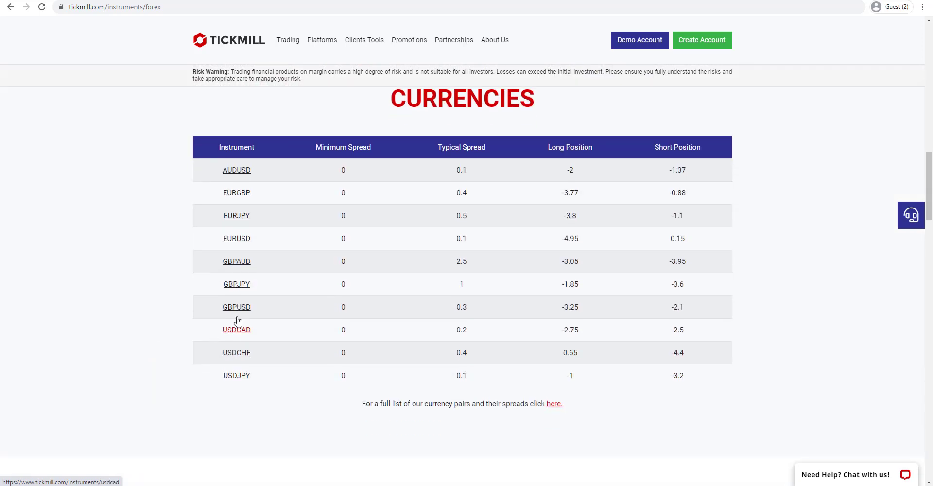
pyautogui.moveTo(260, 169)
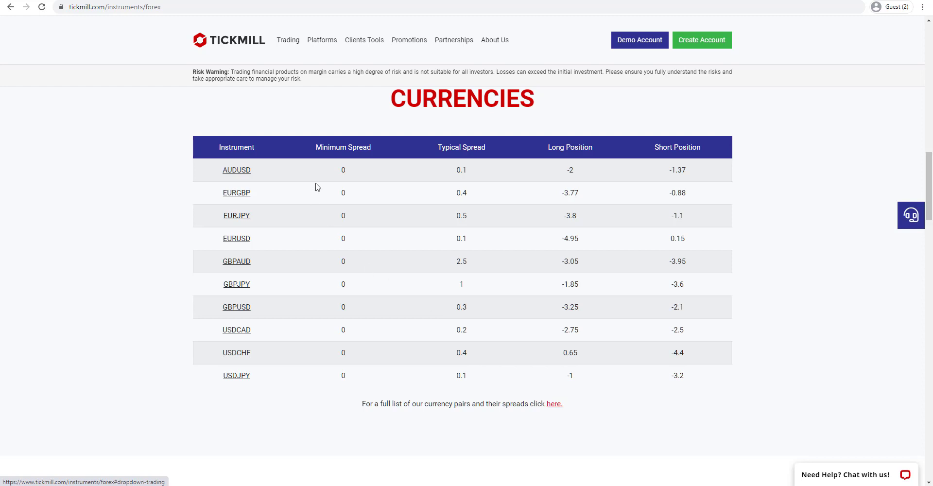
pyautogui.moveTo(574, 183)
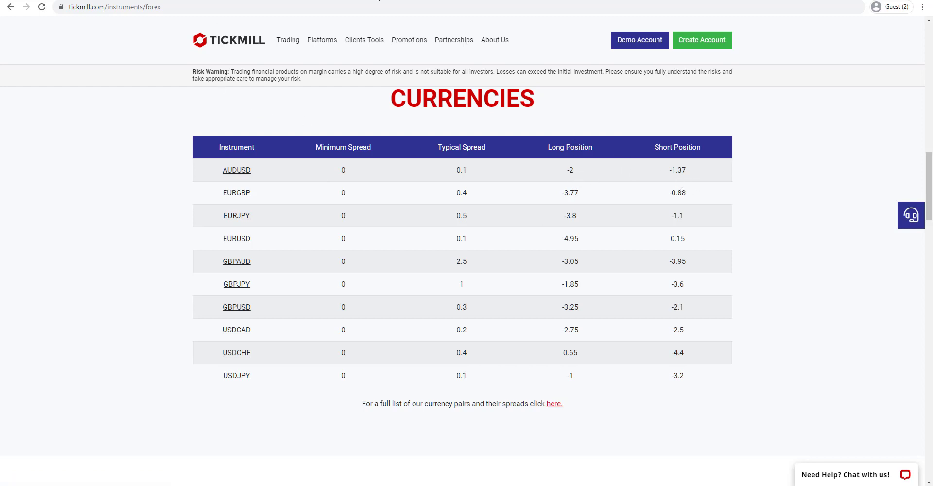
# Step: Go to the Spreads & Swaps page via the 'here.' link and scroll to its tables
pyautogui.click(553, 404)
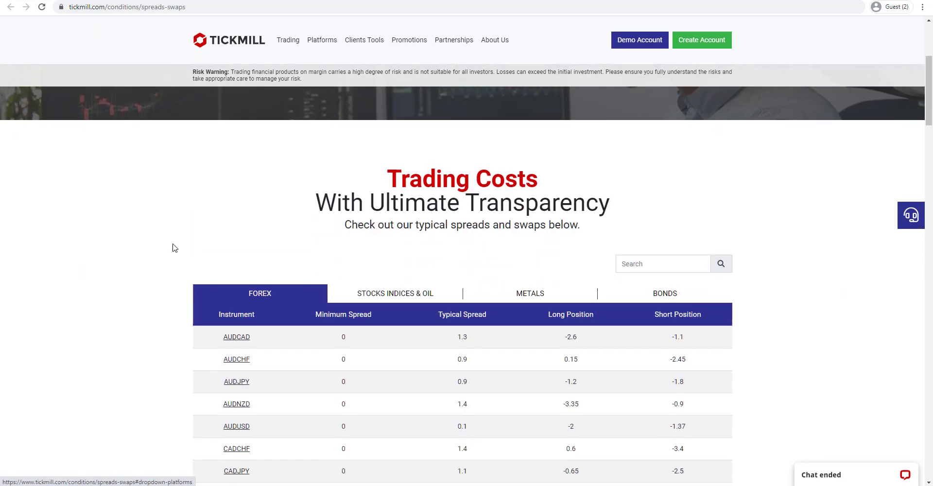
pyautogui.scroll(-3)
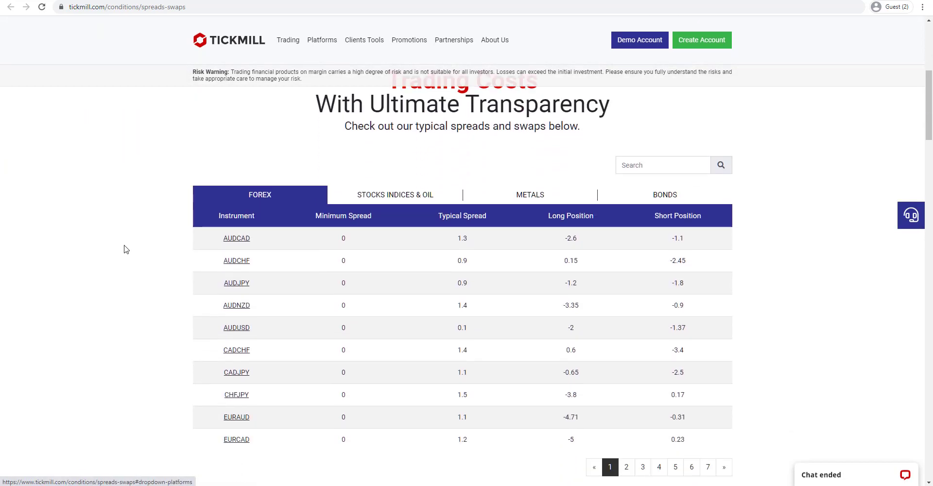
pyautogui.scroll(-3)
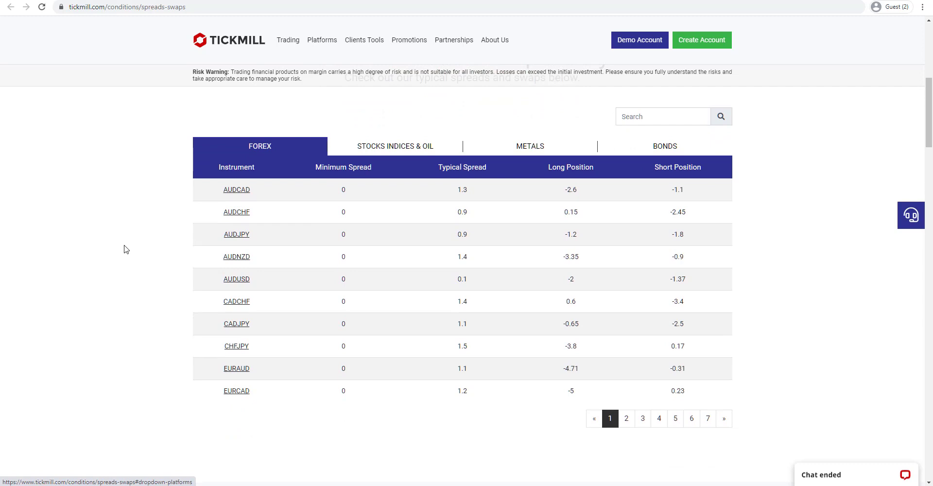
pyautogui.moveTo(316, 202)
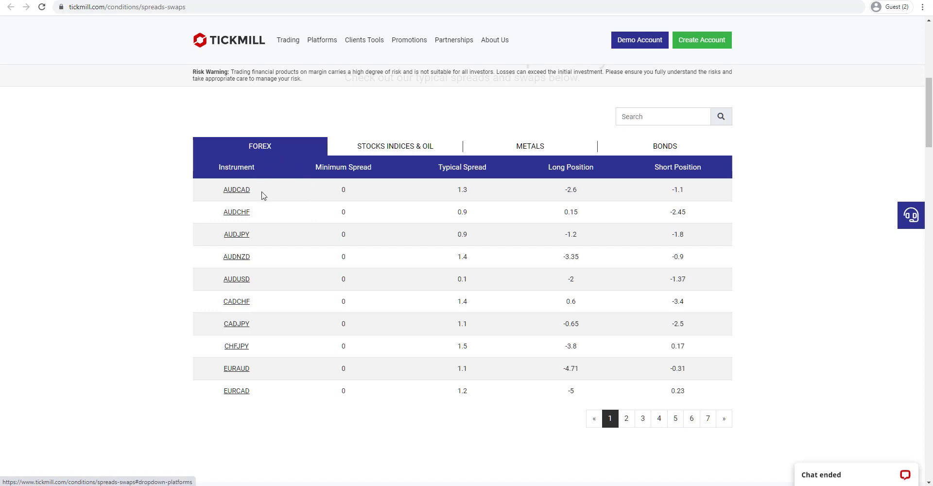
pyautogui.moveTo(565, 199)
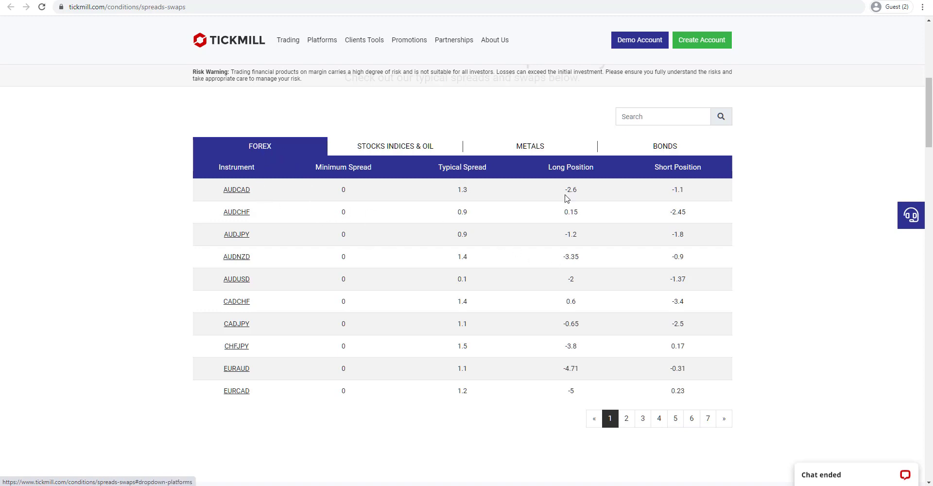
# Step: View the Stocks Indices & Oil and Bonds spread tables, then return to Forex
pyautogui.click(395, 145)
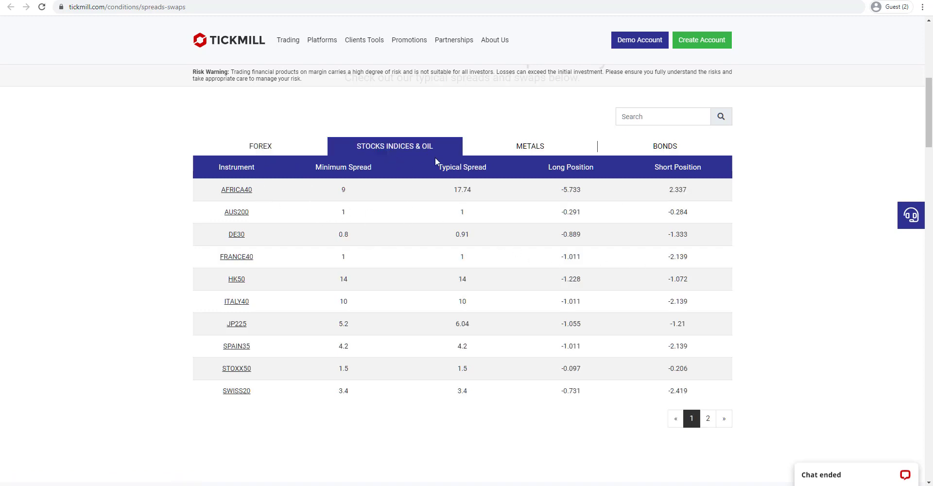
pyautogui.click(664, 146)
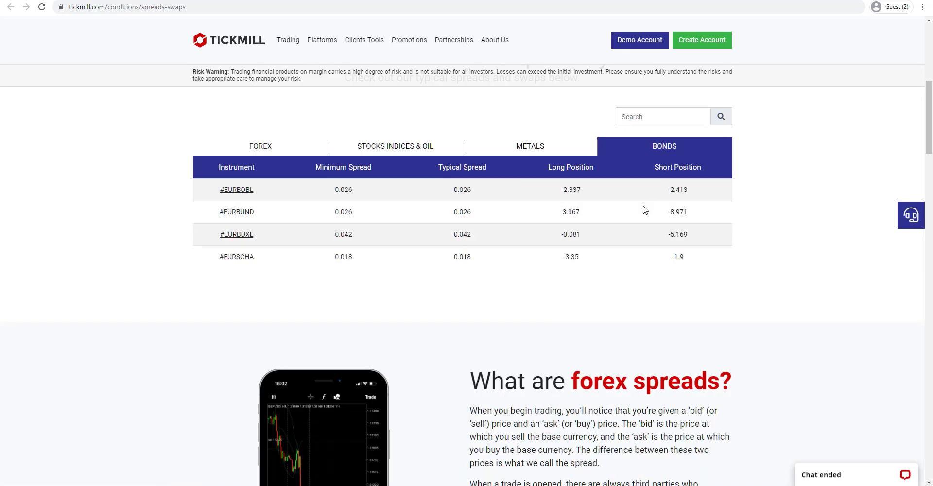
pyautogui.moveTo(260, 146)
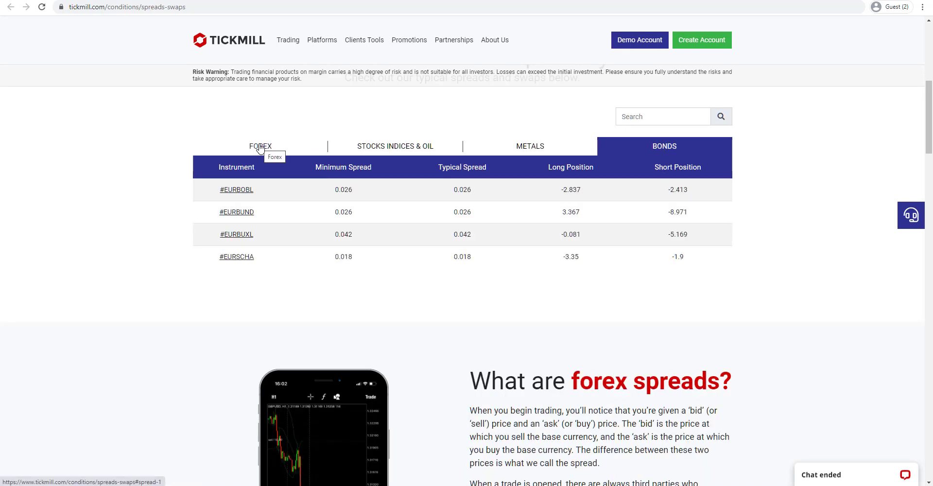
pyautogui.click(260, 145)
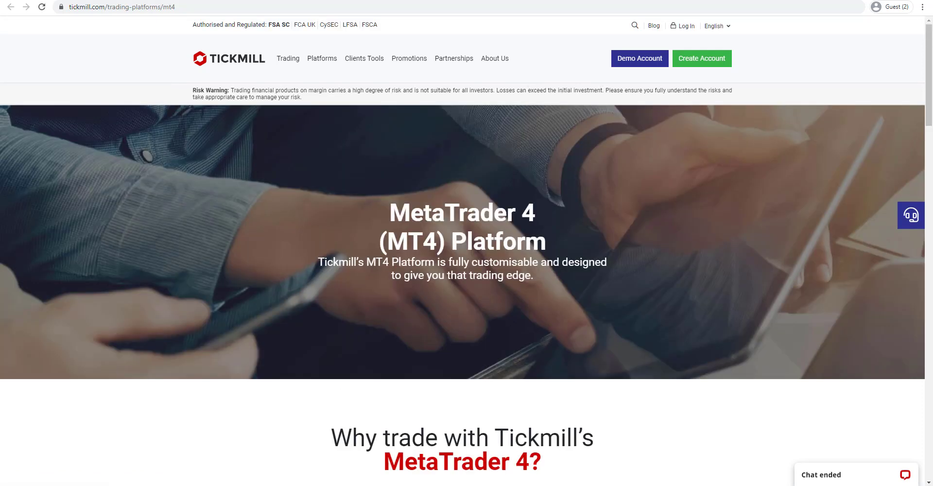
pyautogui.moveTo(125, 267)
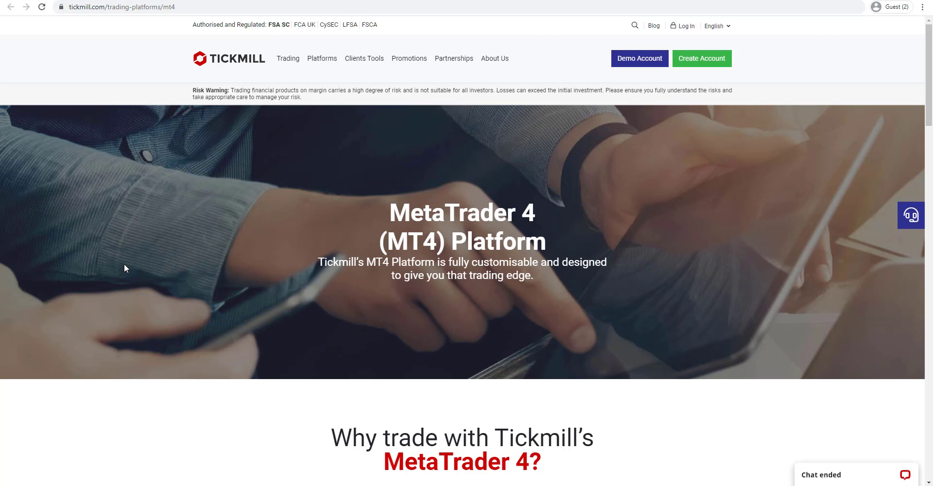
pyautogui.scroll(-3)
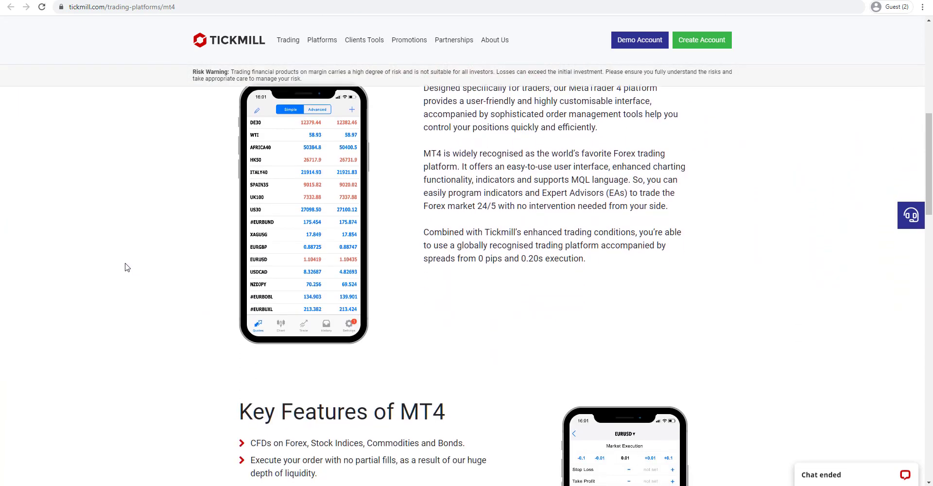
pyautogui.scroll(-3)
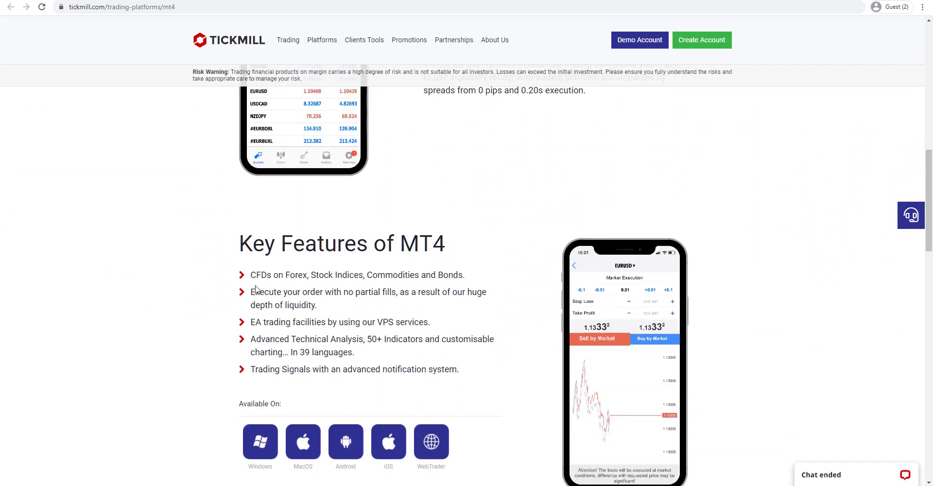
pyautogui.moveTo(196, 351)
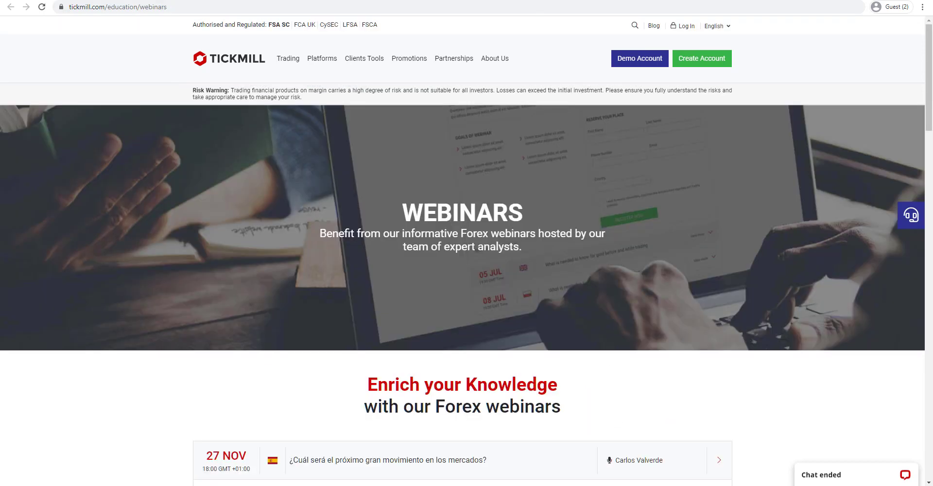
pyautogui.moveTo(194, 147)
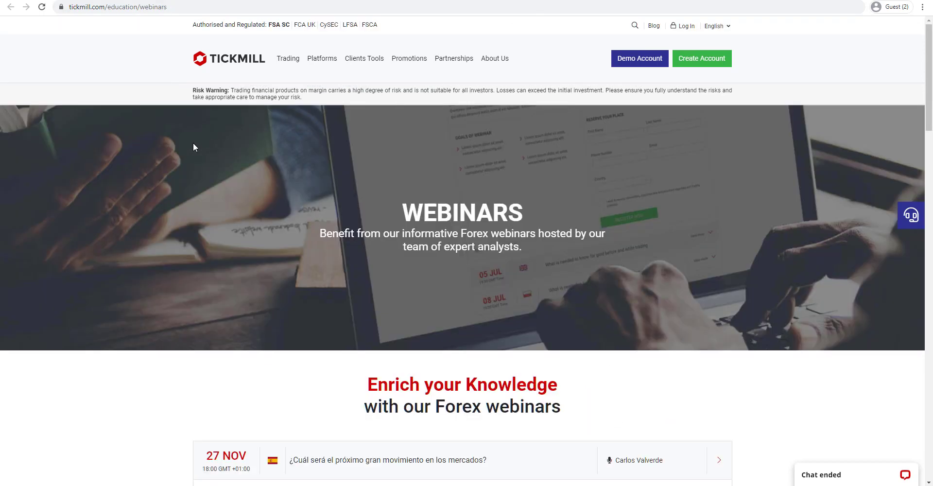
# Step: Scroll down to the list of scheduled forex webinars with dates and hosts
pyautogui.scroll(-3)
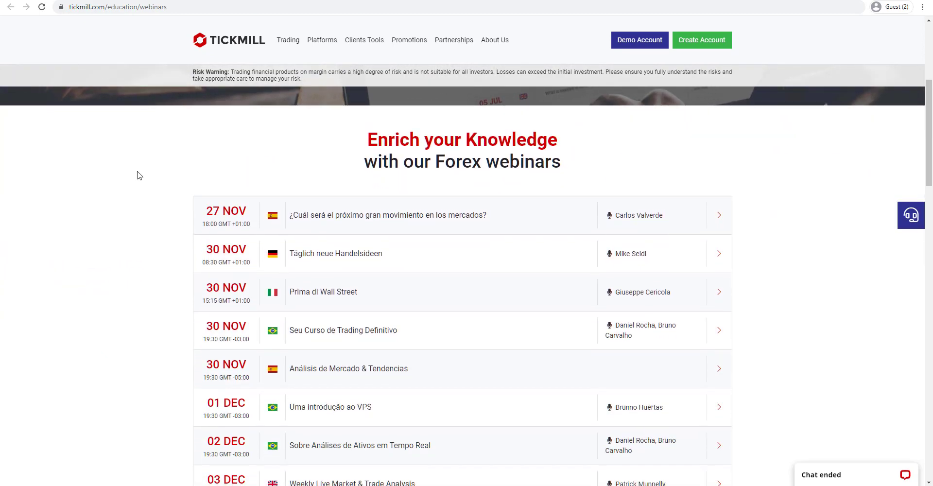
pyautogui.scroll(-3)
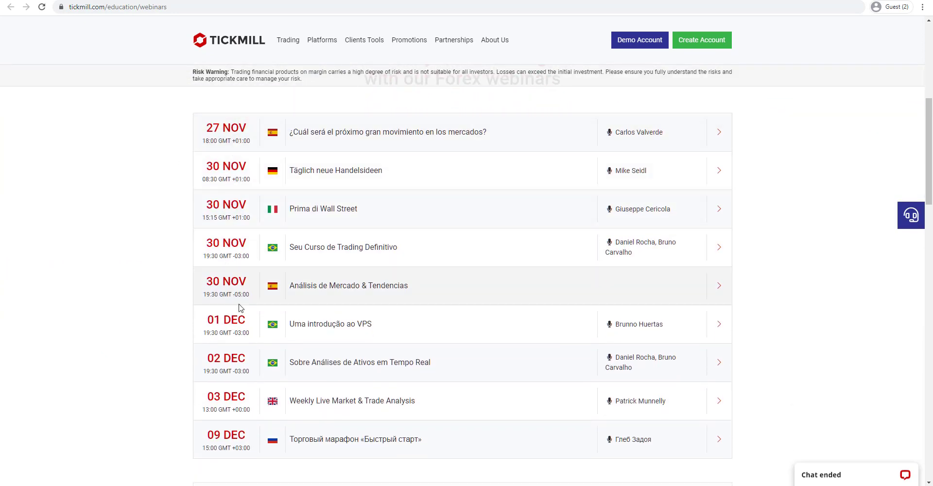
pyautogui.moveTo(322, 303)
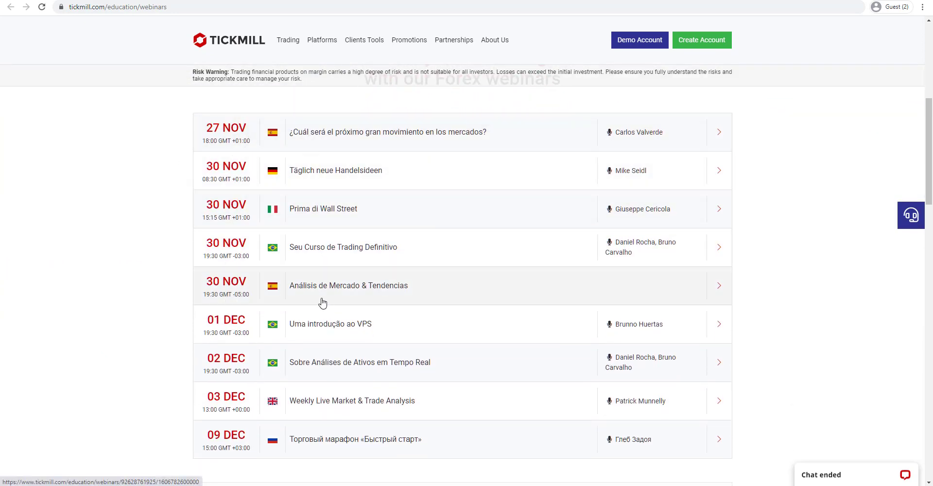
pyautogui.moveTo(328, 295)
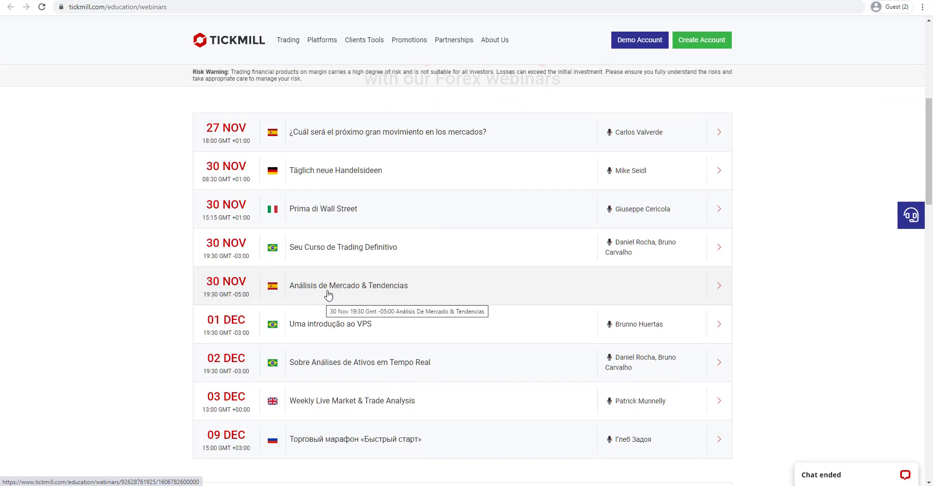
pyautogui.moveTo(188, 263)
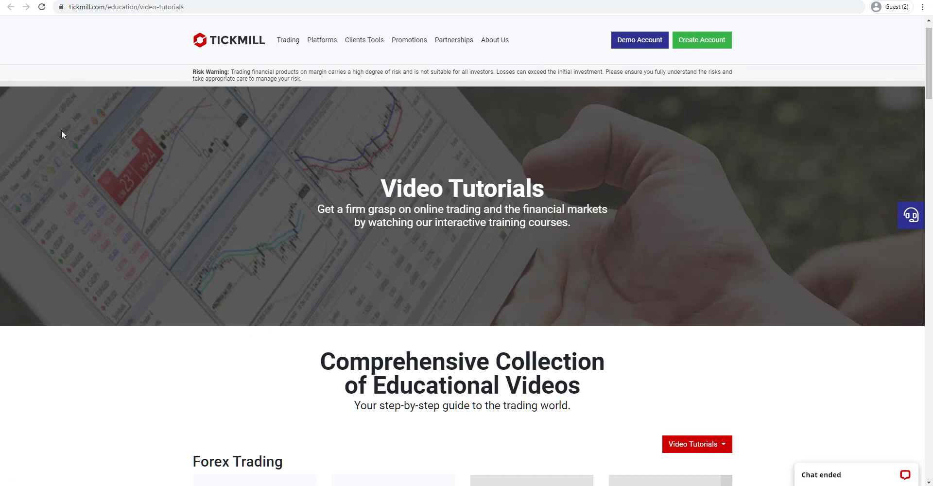
pyautogui.moveTo(259, 194)
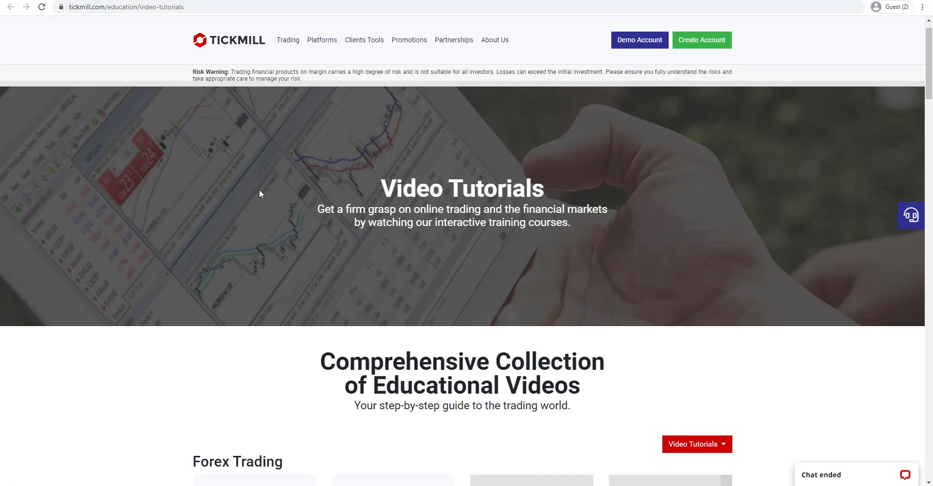
# Step: Show the Clients Tools menu and browse the Forex Trading and Market Analysis course rows
pyautogui.click(363, 40)
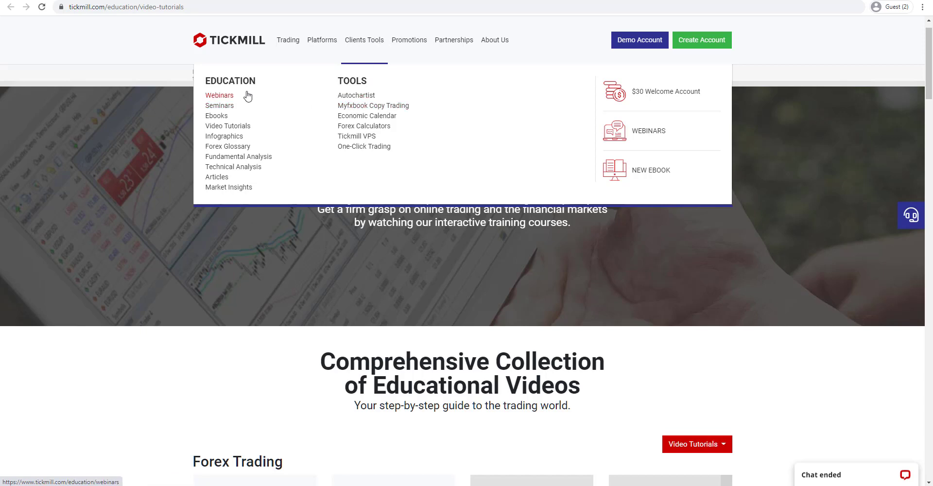
pyautogui.moveTo(223, 96)
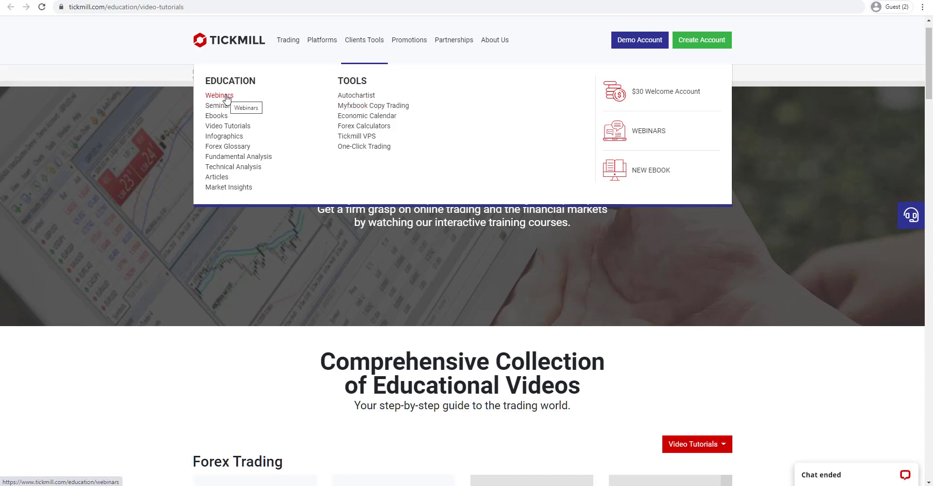
pyautogui.moveTo(227, 126)
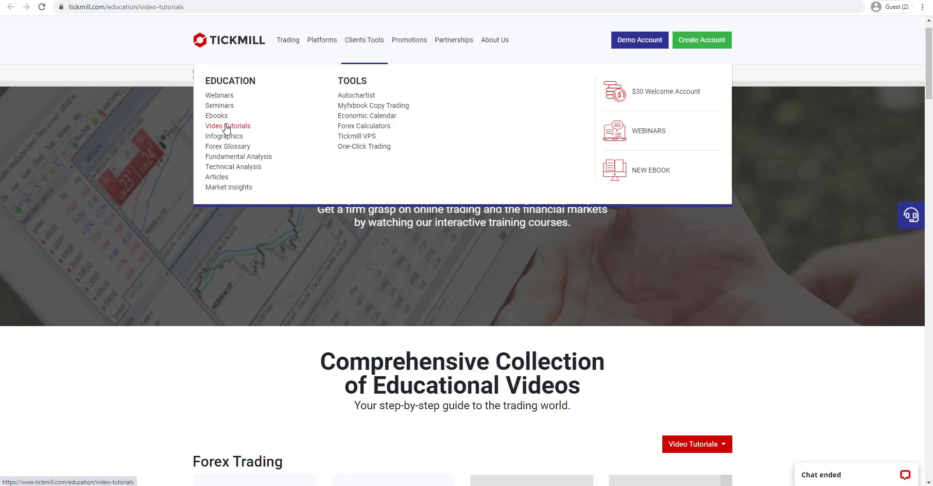
pyautogui.moveTo(233, 167)
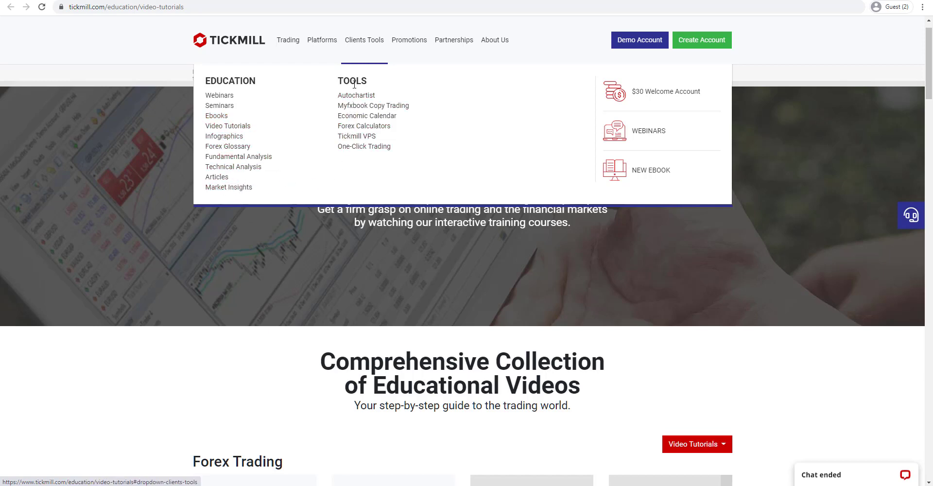
pyautogui.moveTo(374, 105)
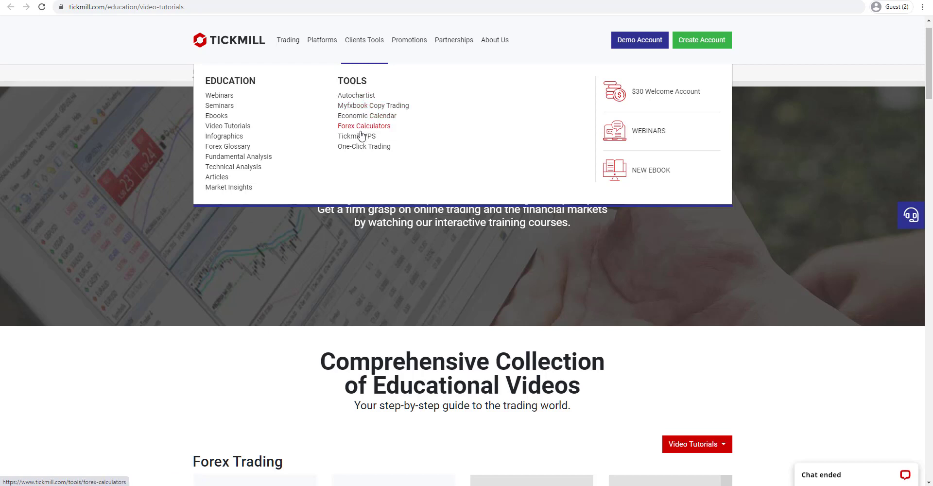
pyautogui.moveTo(140, 305)
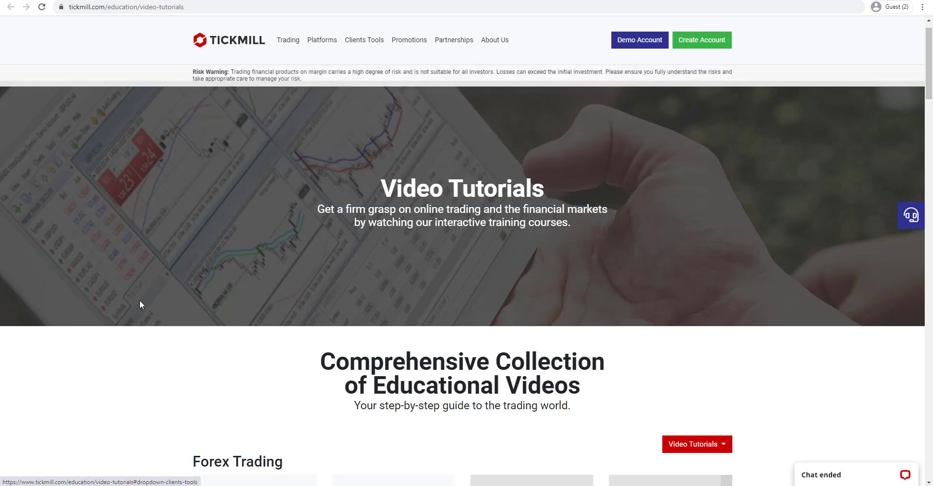
pyautogui.scroll(-3)
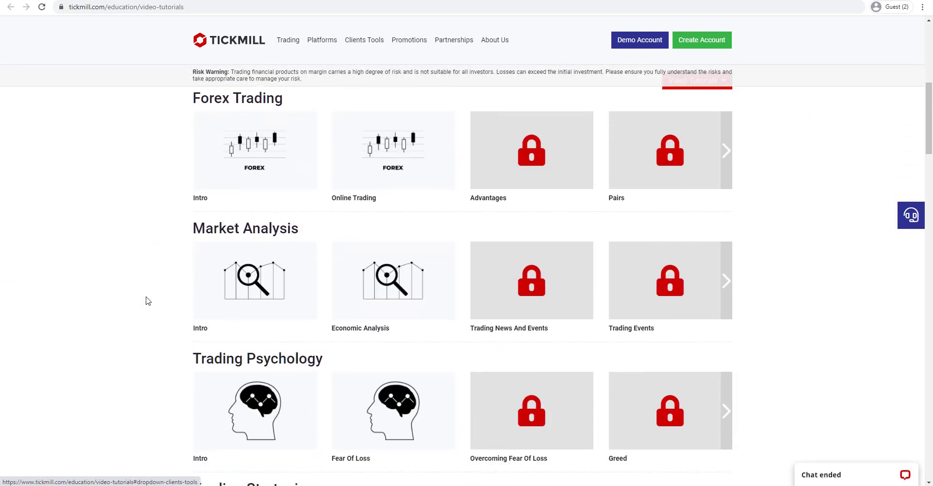
pyautogui.scroll(-3)
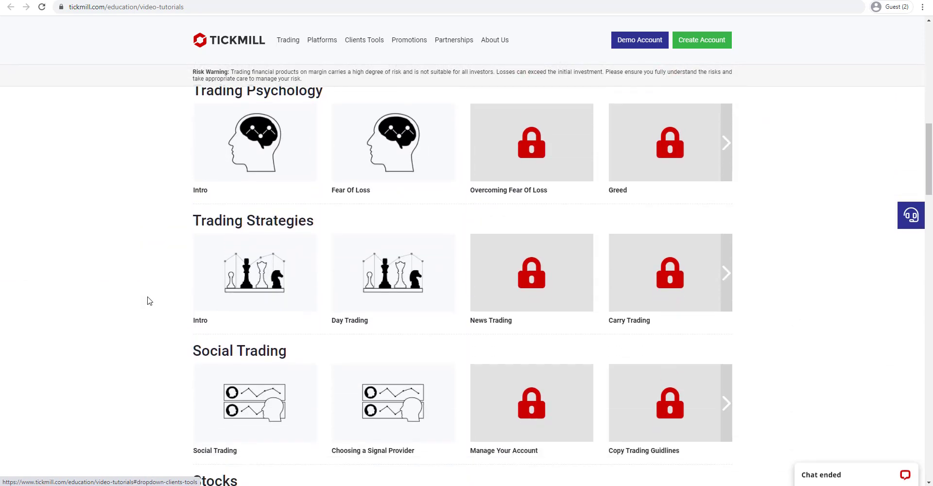
pyautogui.scroll(3)
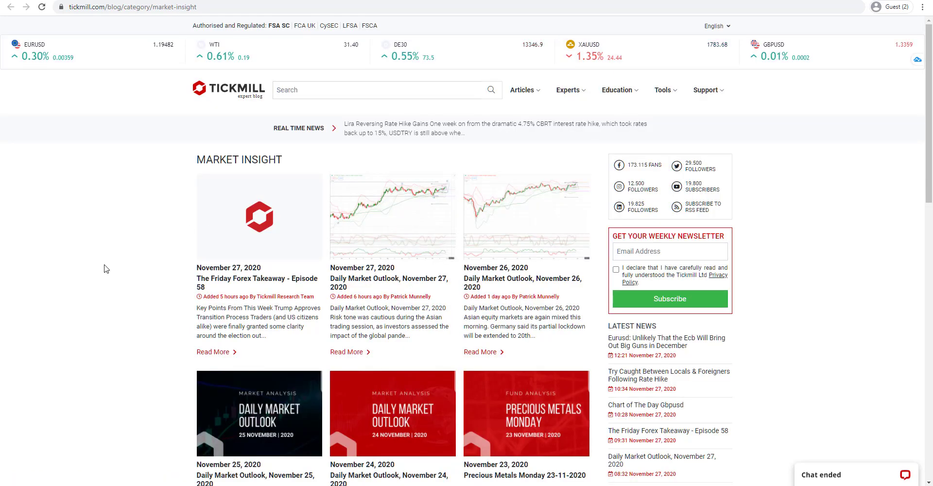
pyautogui.moveTo(202, 273)
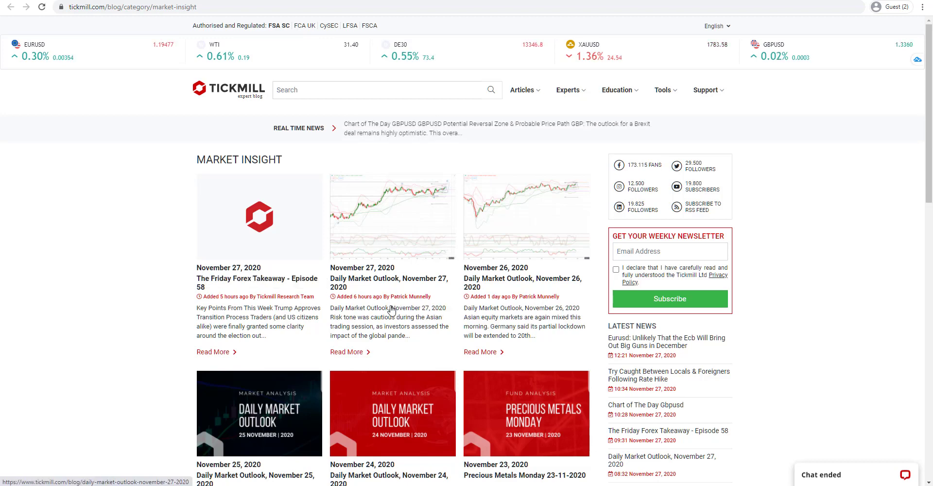
# Step: Scroll over the recent Market Insight article cards
pyautogui.scroll(-3)
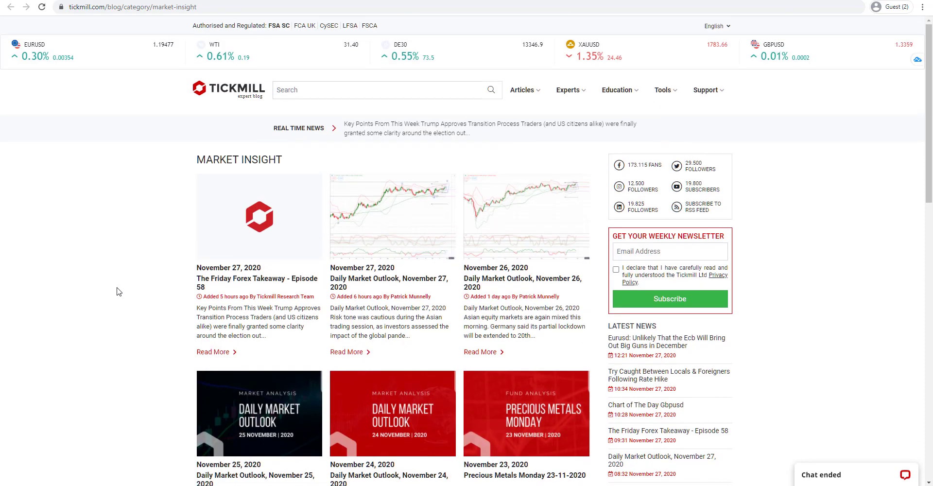
pyautogui.moveTo(143, 268)
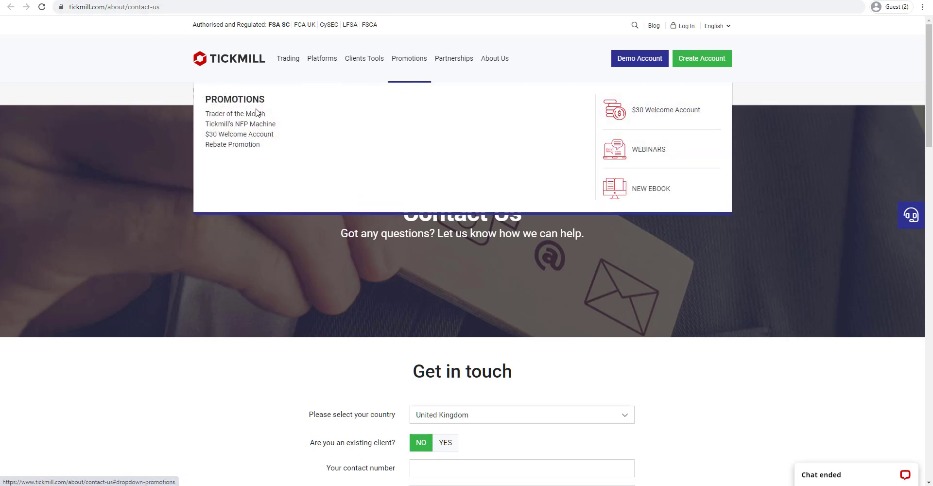
pyautogui.moveTo(241, 124)
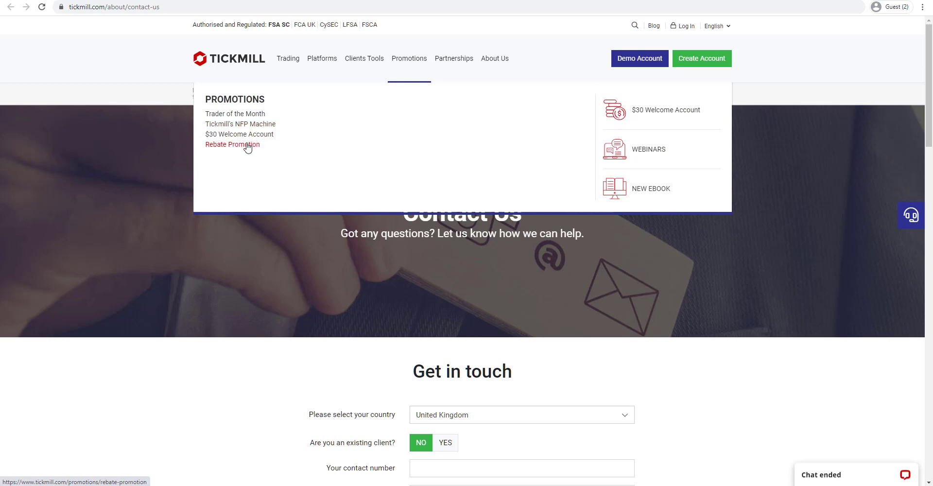
pyautogui.moveTo(232, 144)
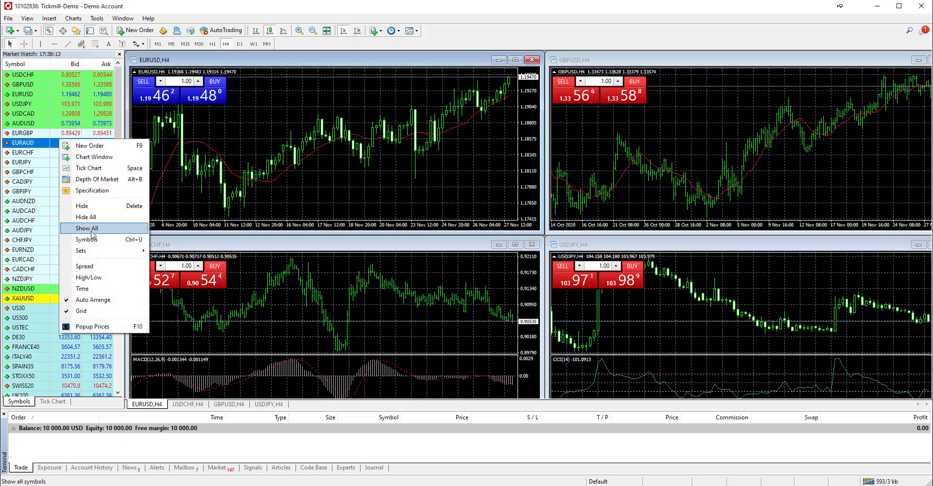
# Step: Show all symbols in Market Watch and bring up the Symbols instrument groups
pyautogui.click(85, 227)
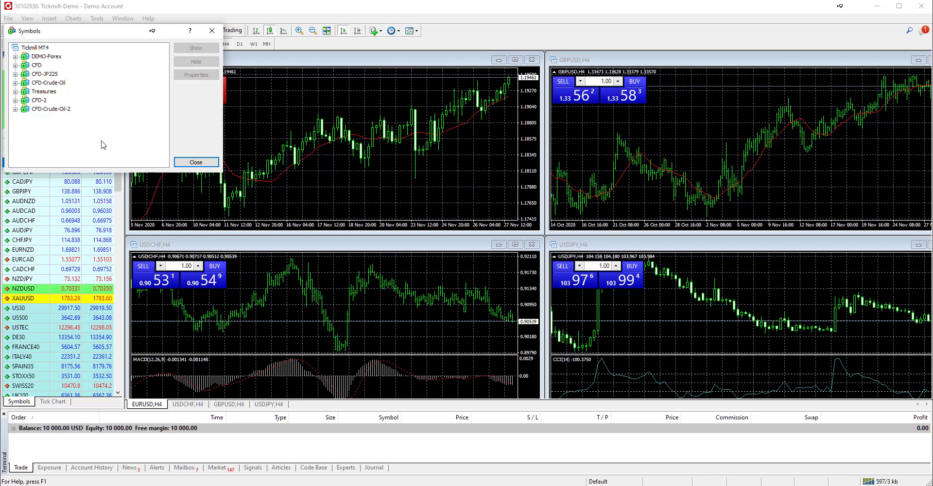
pyautogui.click(195, 162)
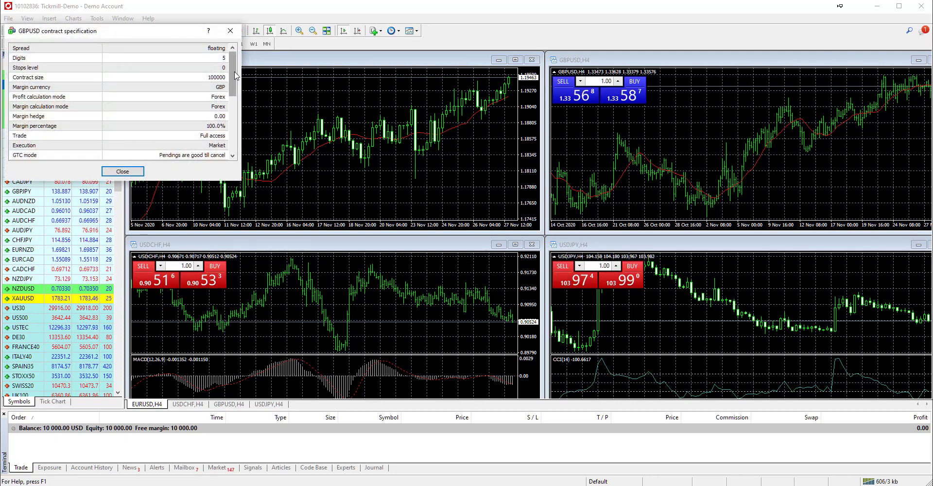
# Step: Scroll through the GBPUSD specification, close it and select the EURUSD chart
pyautogui.scroll(-3)
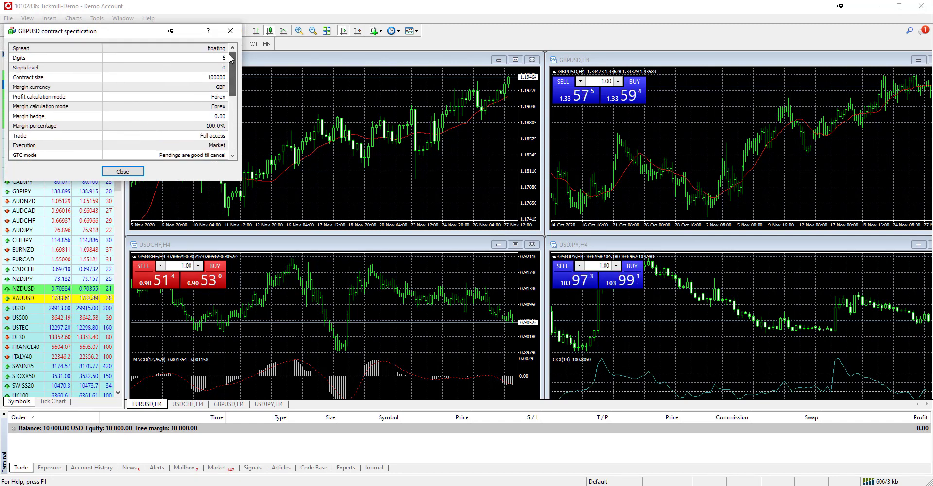
pyautogui.click(122, 171)
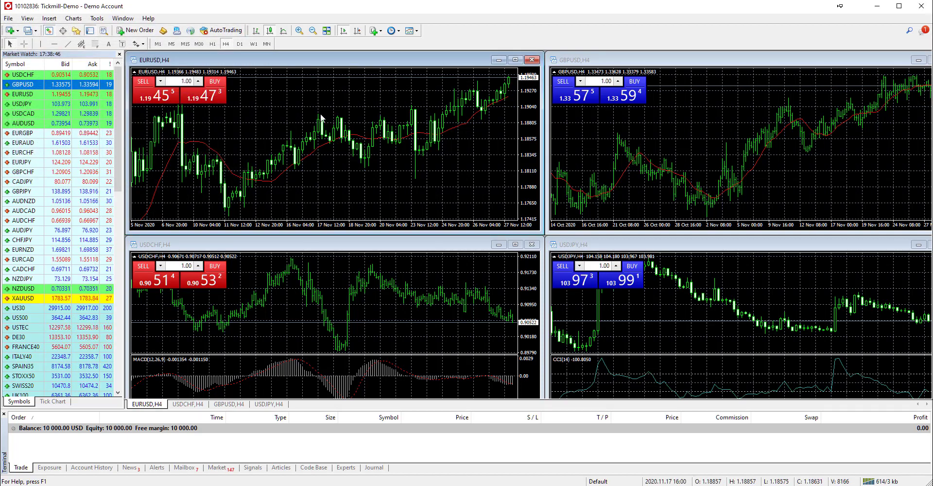
pyautogui.click(159, 43)
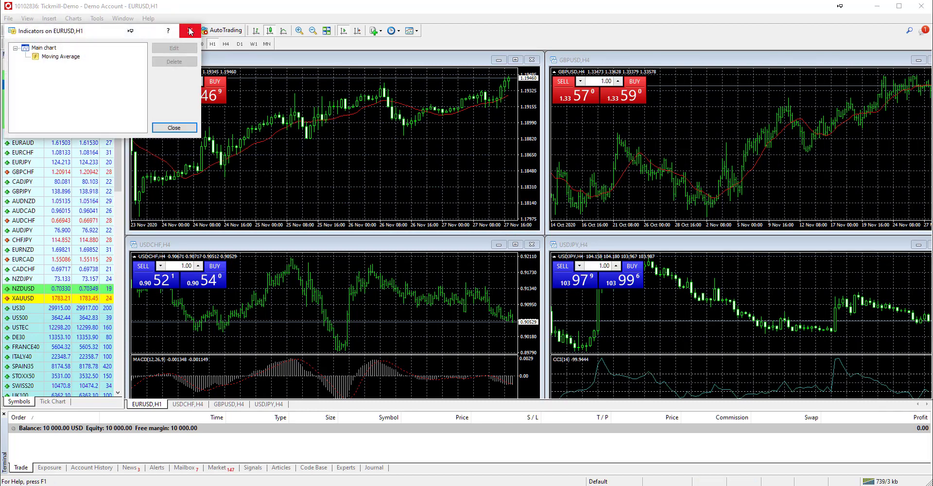
# Step: Close the EURUSD indicators list showing the Moving Average
pyautogui.click(48, 18)
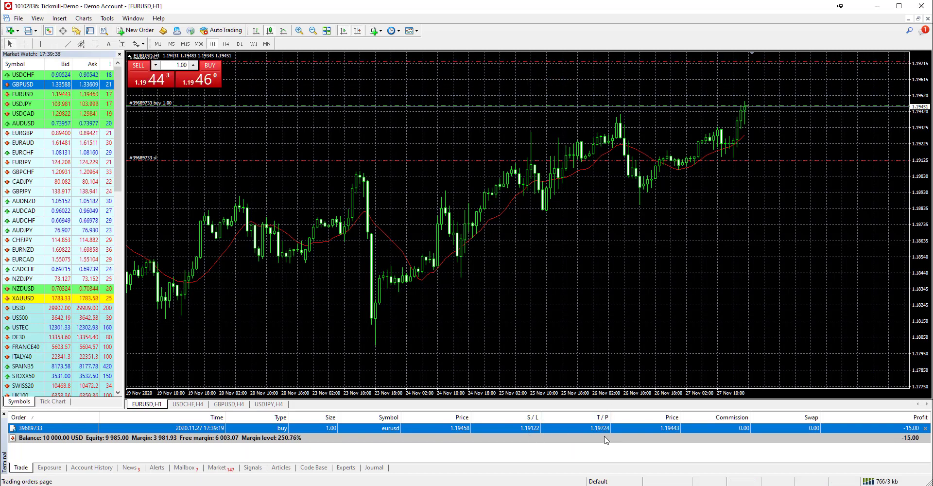
# Step: Show the context menu for the open EURUSD buy in the Trade tab
pyautogui.rightClick(606, 427)
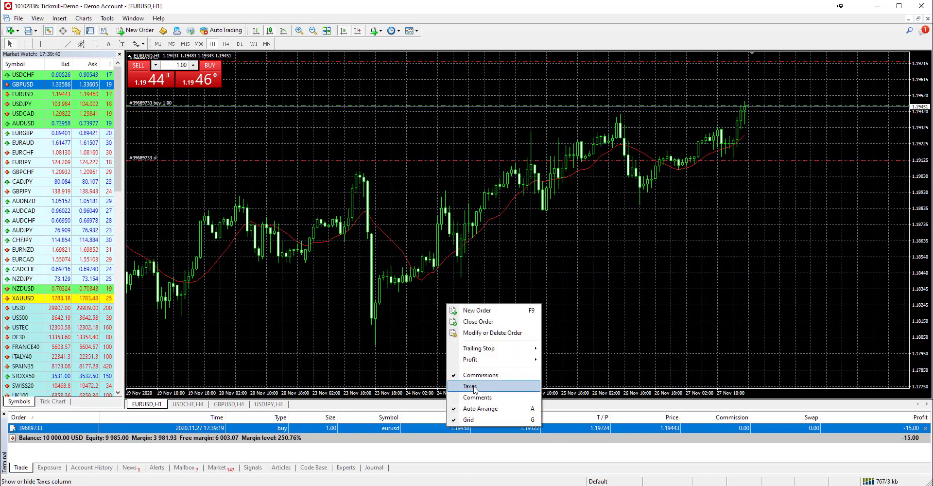
pyautogui.moveTo(478, 348)
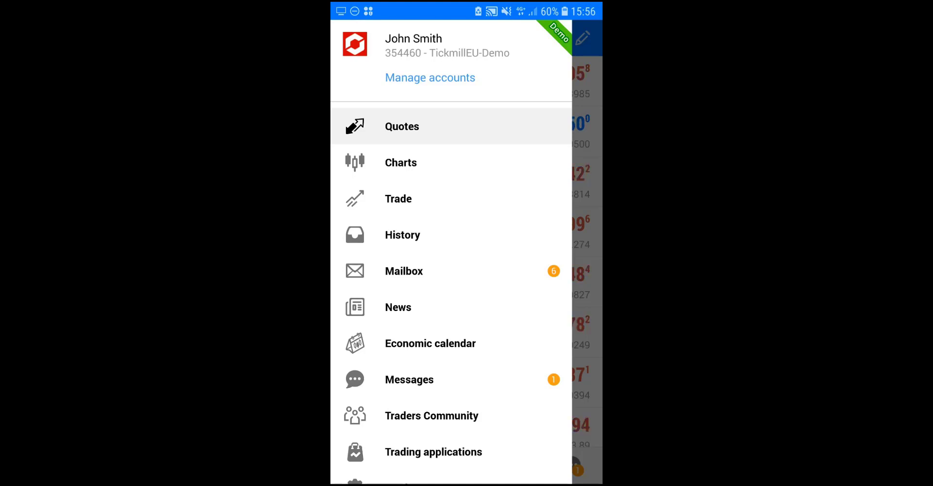
# Step: Go to the Quotes list and scroll down the instruments to WTI and BRENT
pyautogui.click(400, 126)
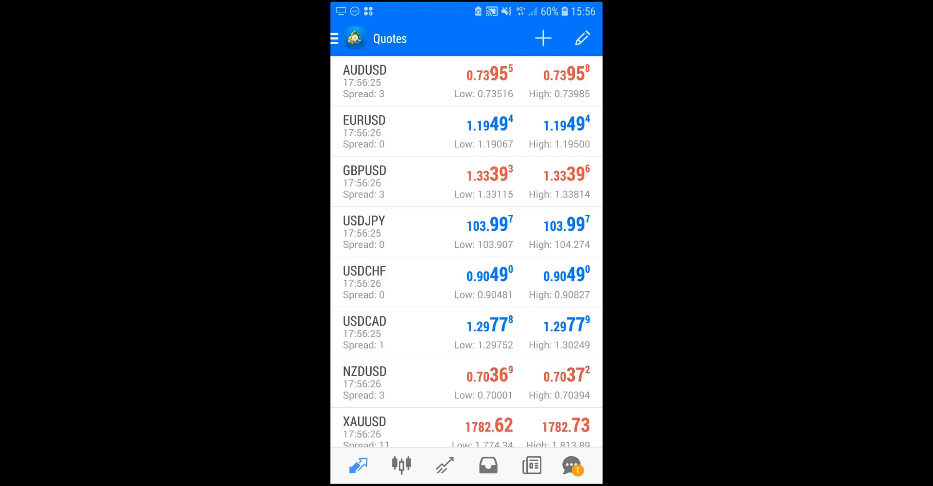
pyautogui.scroll(-3)
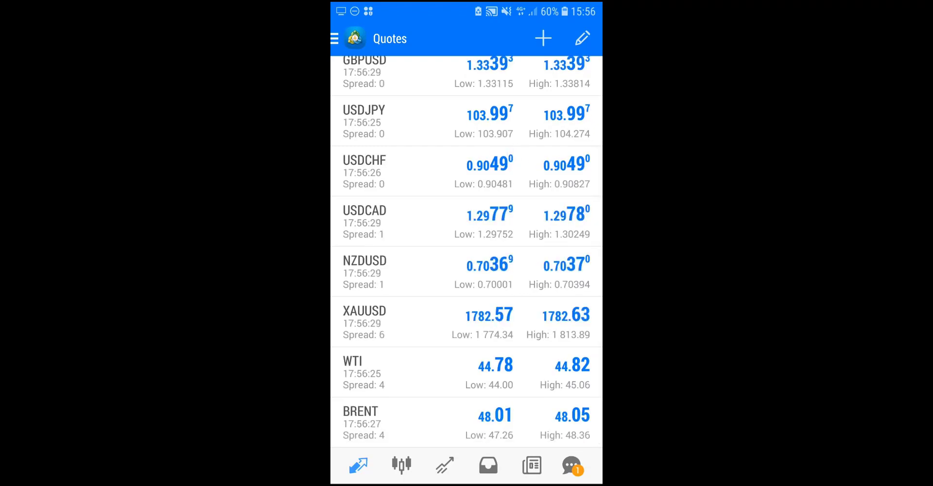
pyautogui.click(542, 38)
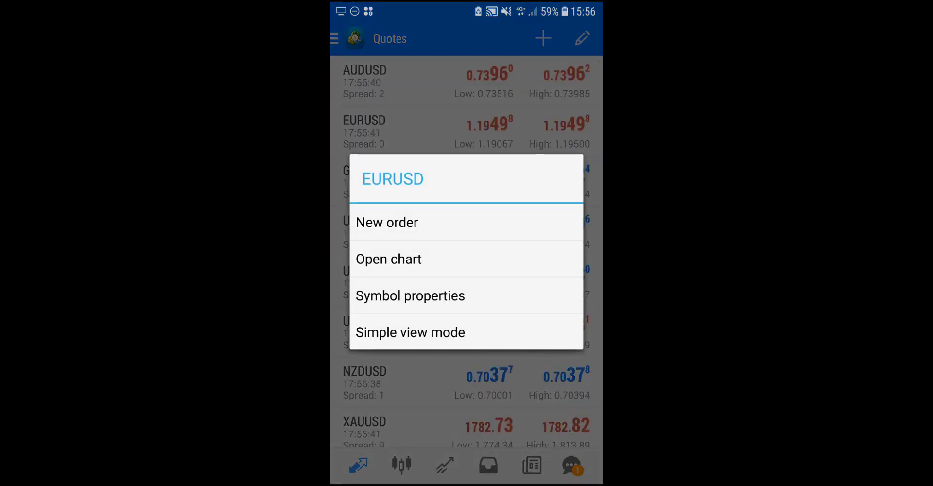
# Step: View the EURUSD M30 chart, then start a new 1.00-lot EURUSD market order
pyautogui.click(389, 258)
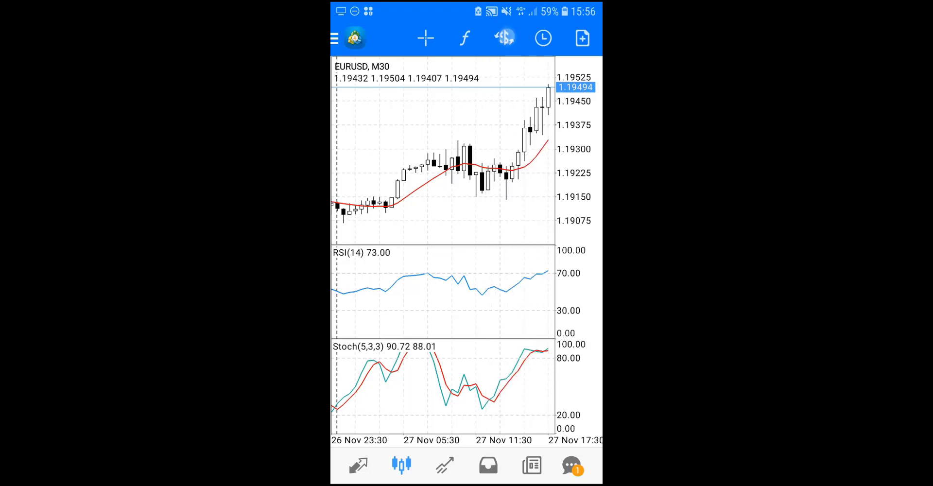
pyautogui.click(542, 38)
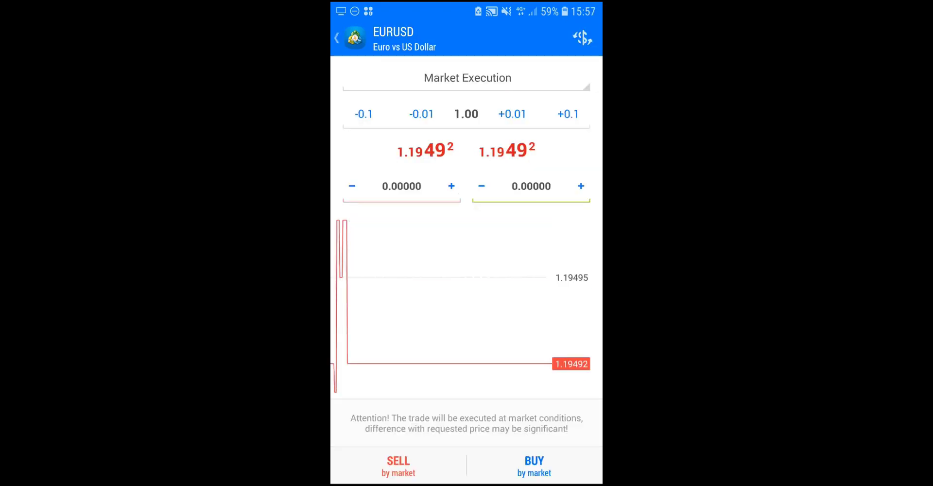
# Step: Keep Market Execution and buy 1.00 lot of EURUSD at market, filled at 1.19497
pyautogui.click(466, 77)
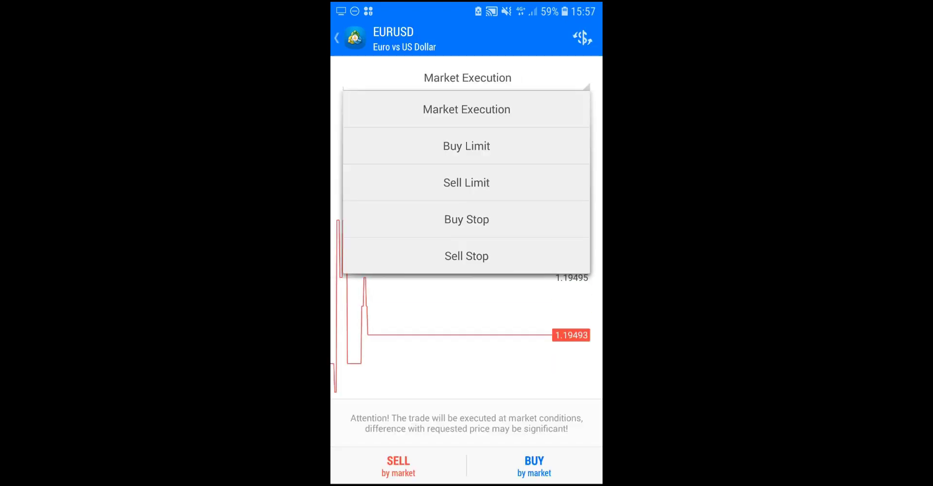
pyautogui.click(466, 109)
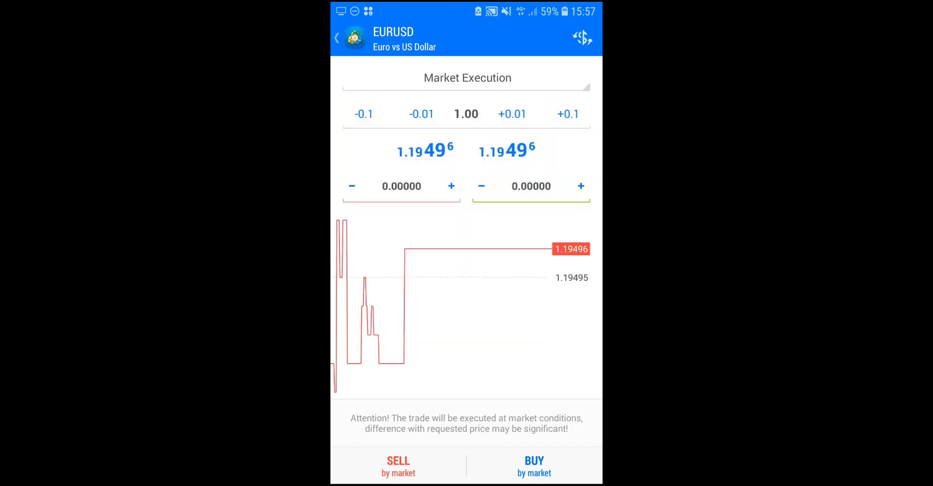
pyautogui.click(533, 466)
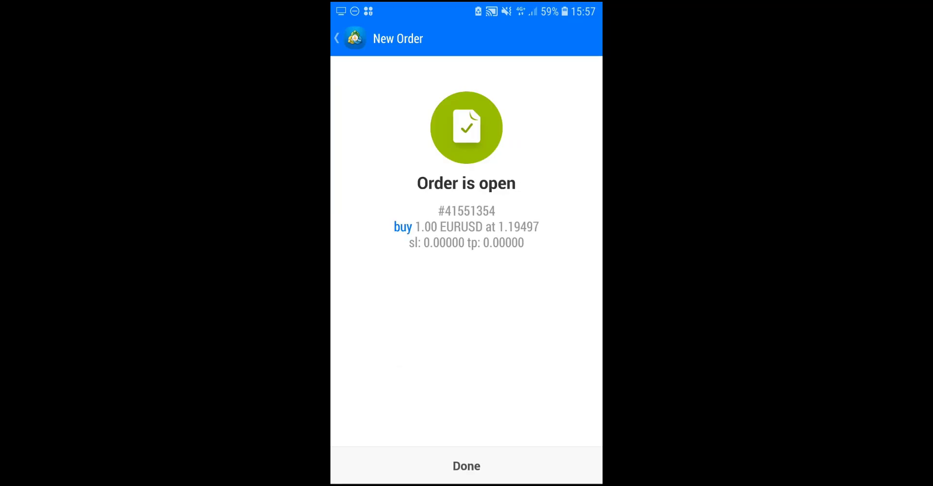
pyautogui.click(466, 465)
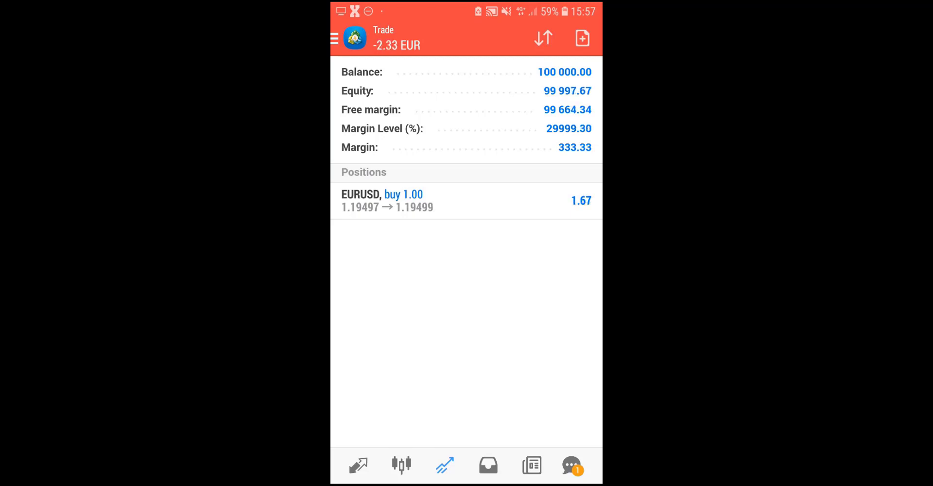
# Step: Close the EURUSD buy at 1.19501 with profit, leaving a 99,999.35 balance
pyautogui.click(402, 200)
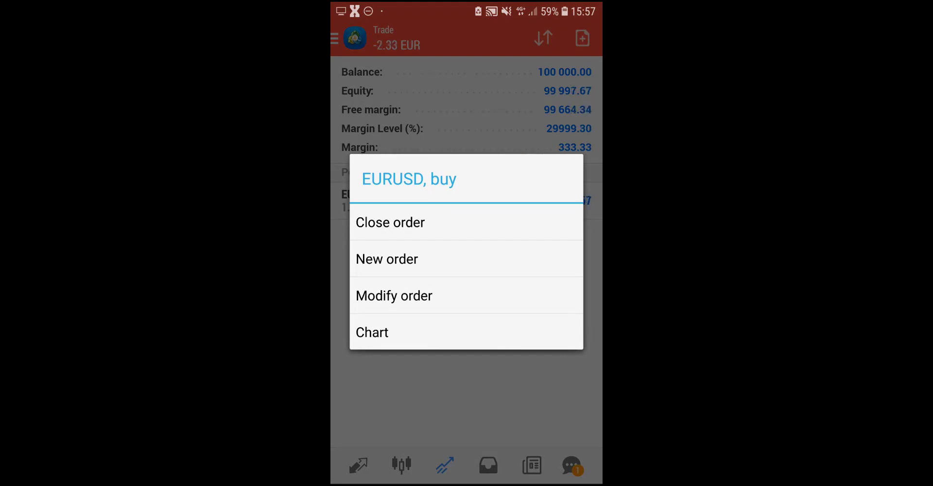
pyautogui.click(390, 222)
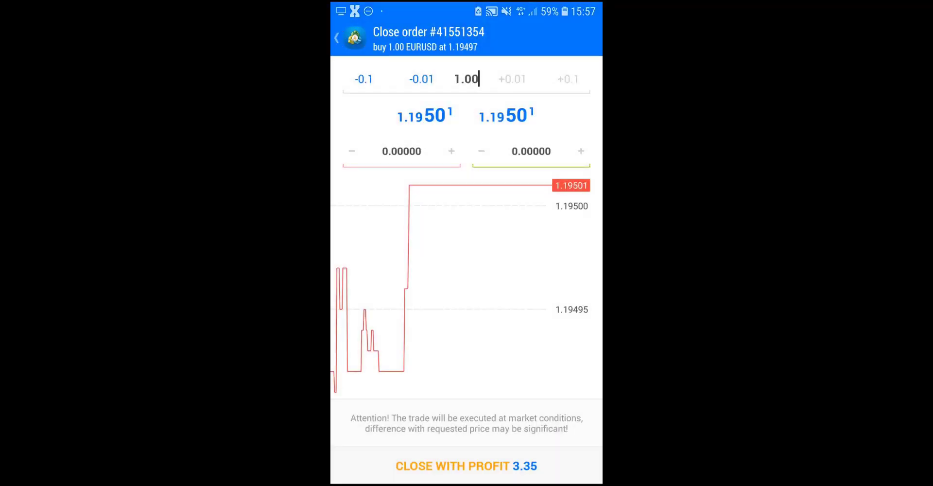
pyautogui.click(465, 466)
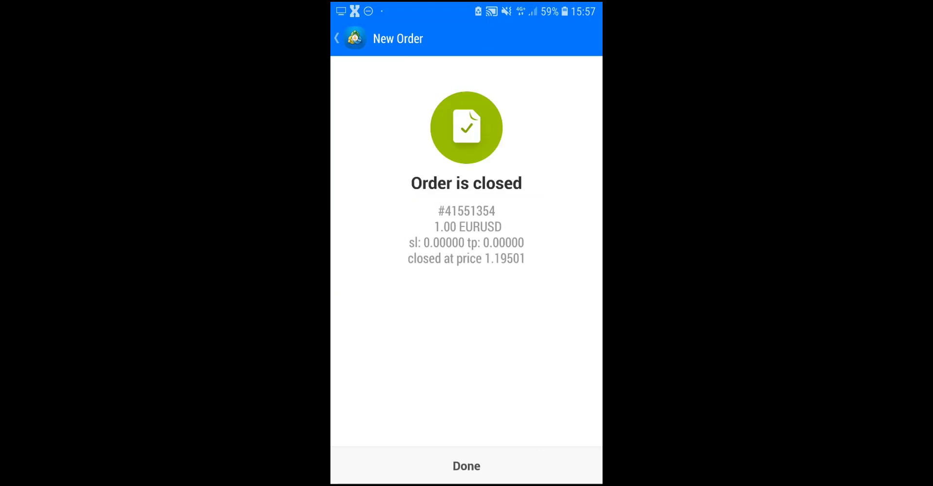
pyautogui.click(466, 466)
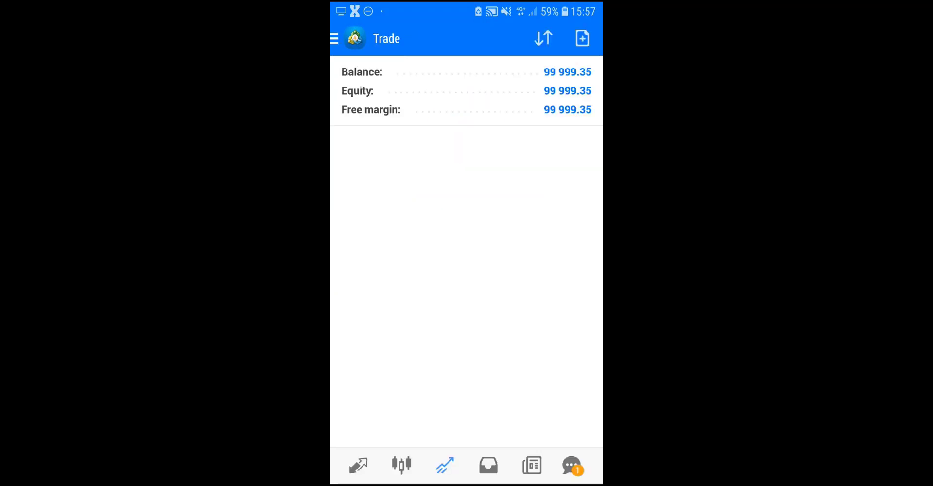